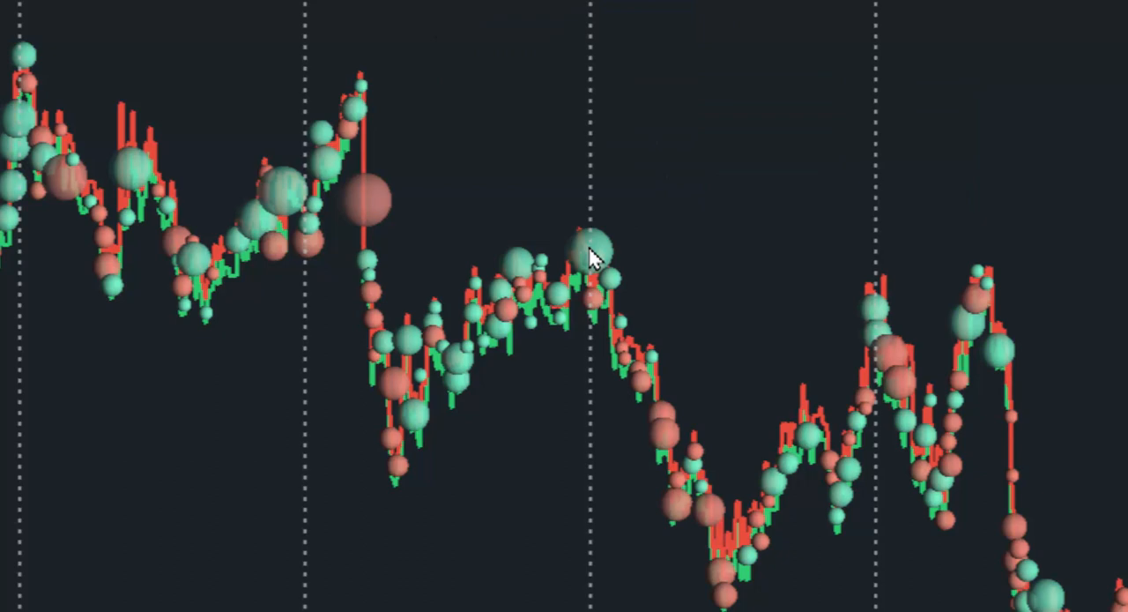
- Bring up the chart's studies configuration from the right-click menu and select Volume Dots
right_click(596, 255)
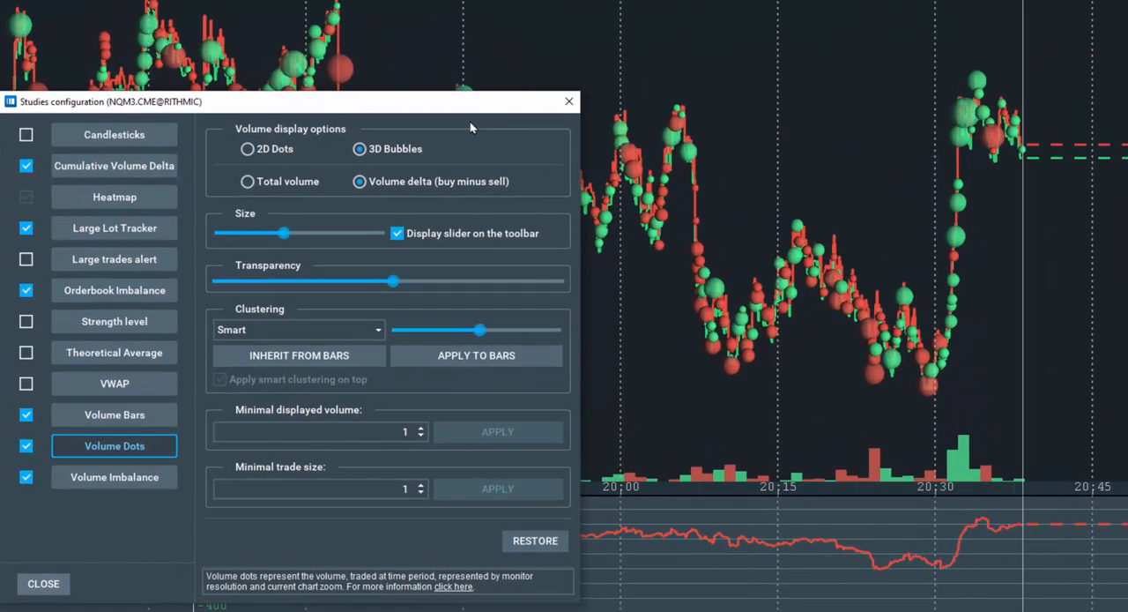
left_click(247, 148)
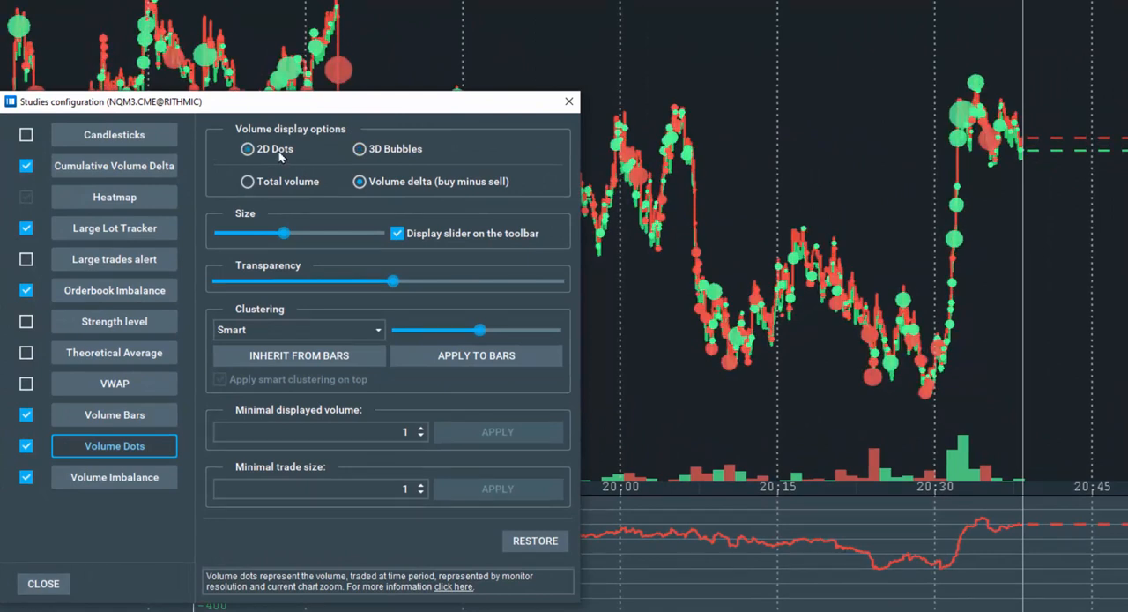
left_click(359, 148)
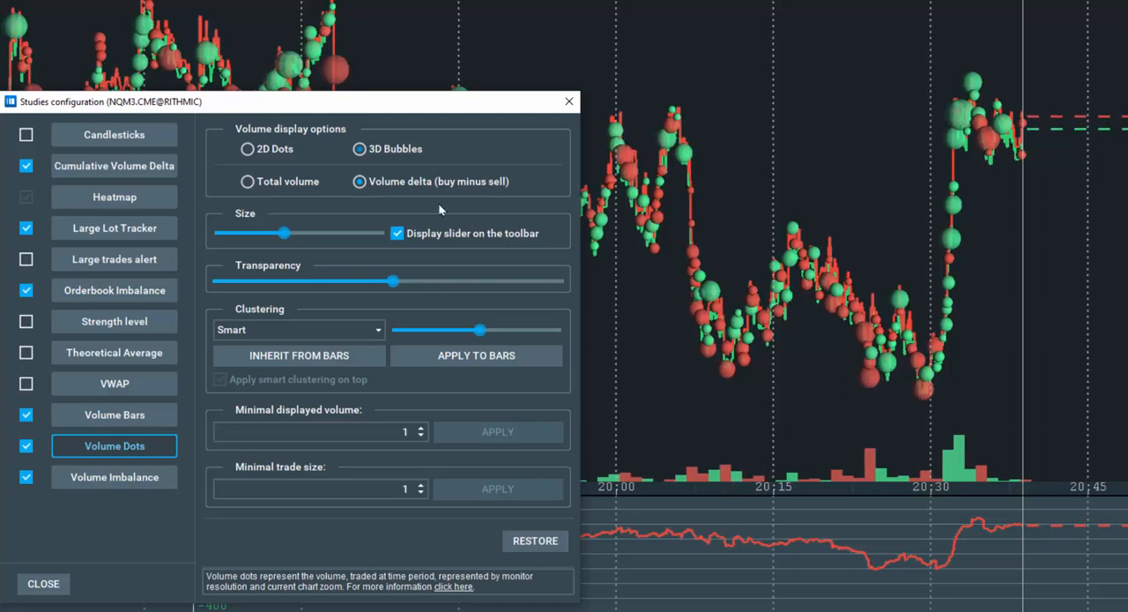
- Switch the Volume Dots display from volume delta to Total volume
left_click(247, 180)
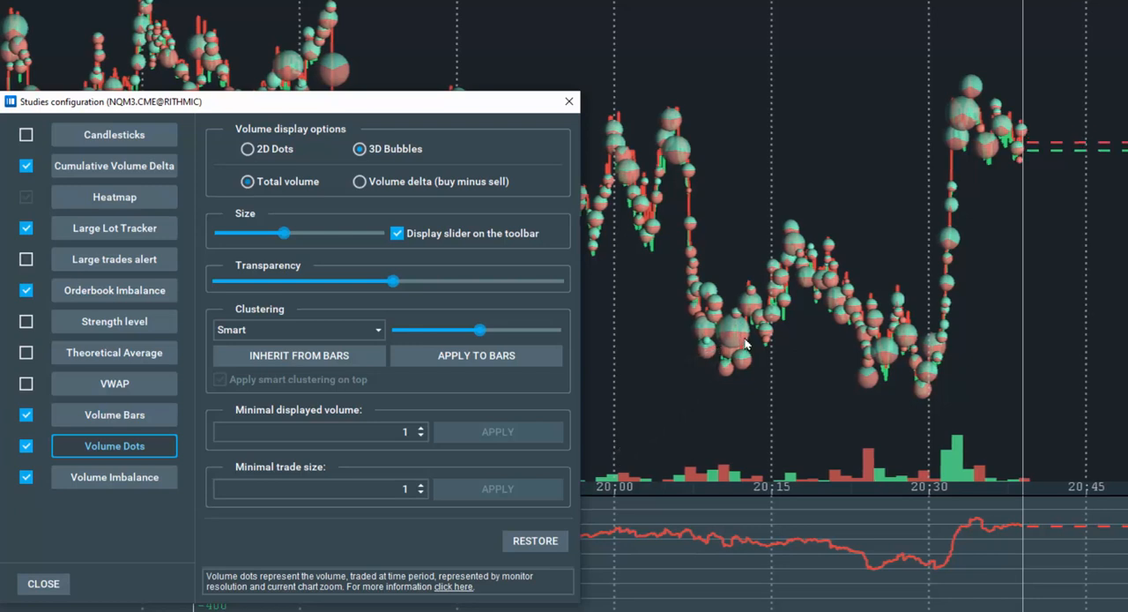
- Turn the bubble Size setting down and enable Display slider on the toolbar
left_click_drag(282, 233, 361, 233)
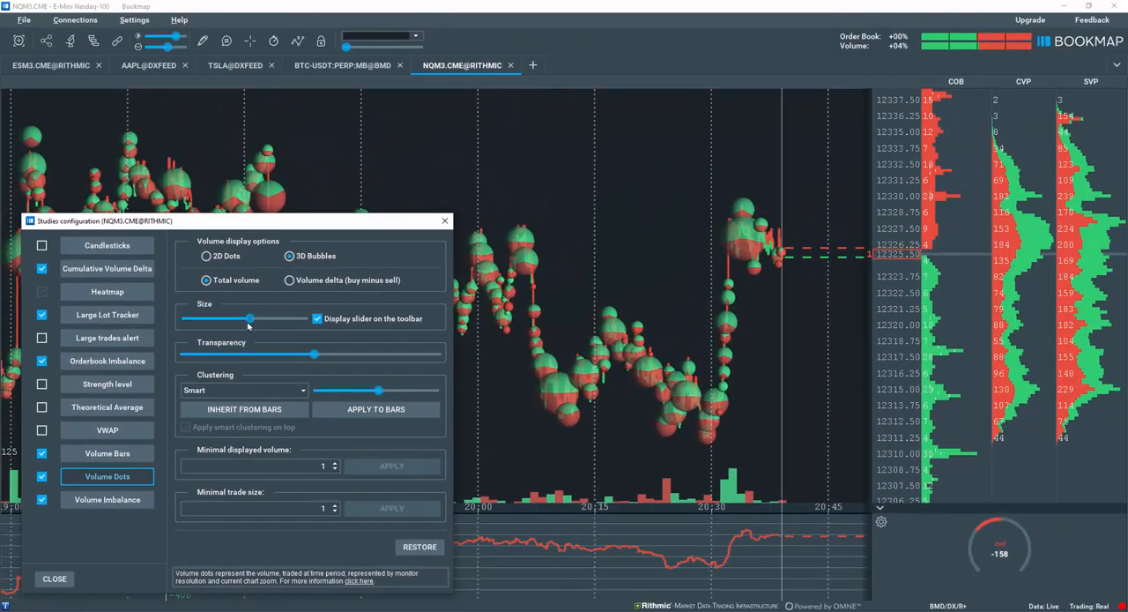
left_click_drag(249, 318, 244, 318)
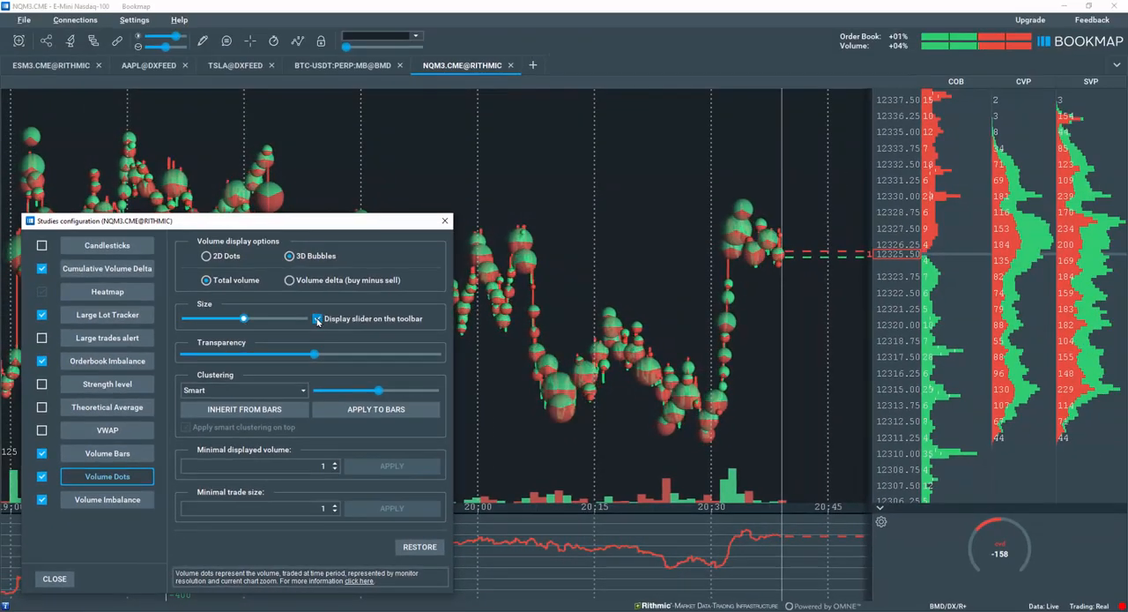
left_click(317, 317)
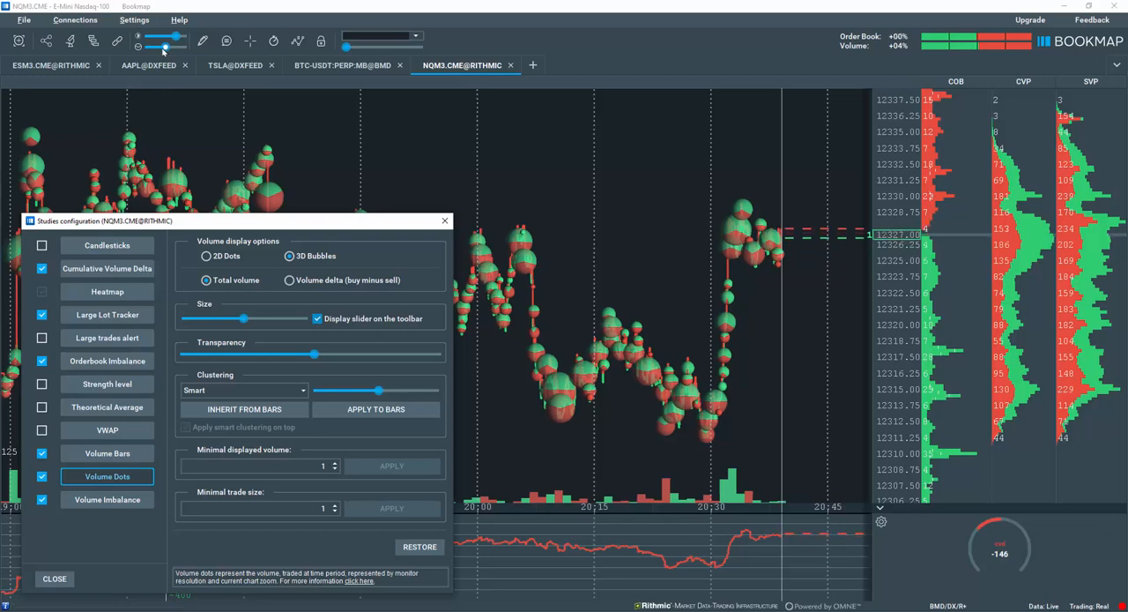